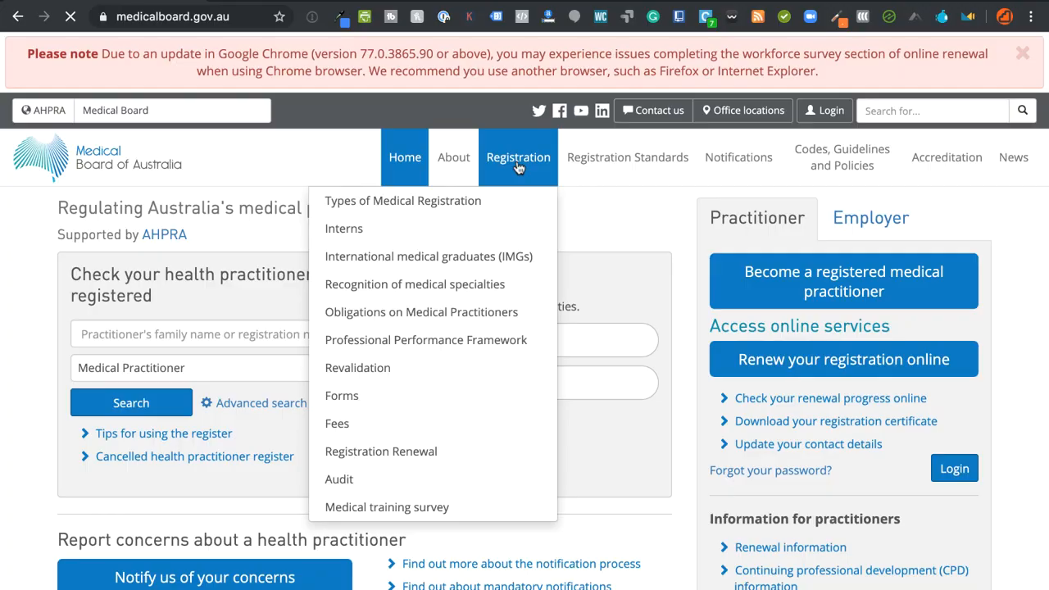
Browse the Registration topics on medicalboard.gov.au toward the college short-term training pages
{"action": "left_click", "coordinate": [429, 256]}
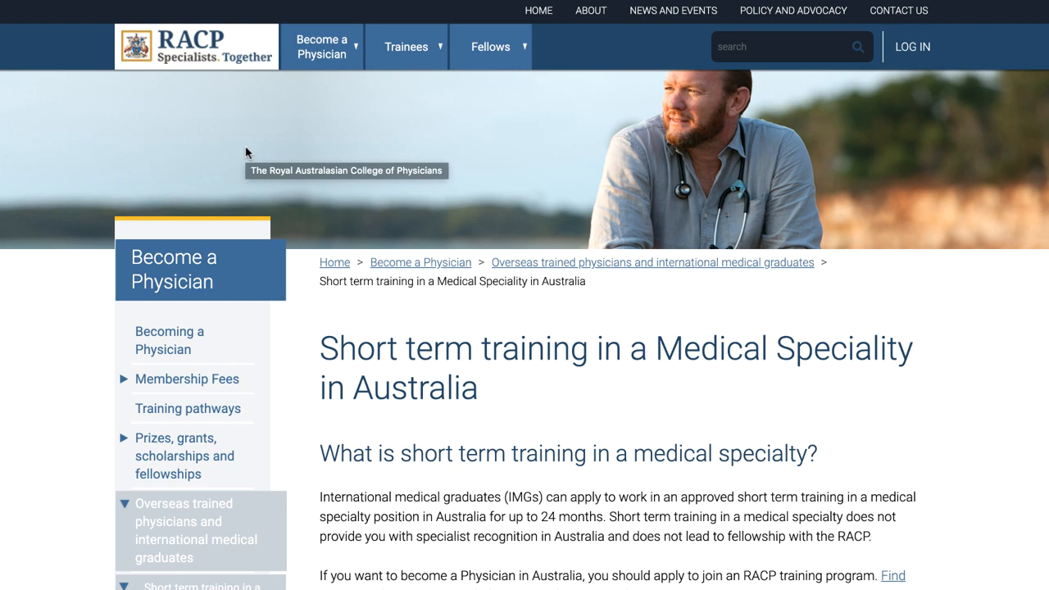
{"action": "scroll", "scroll_direction": "down", "scroll_amount": 3}
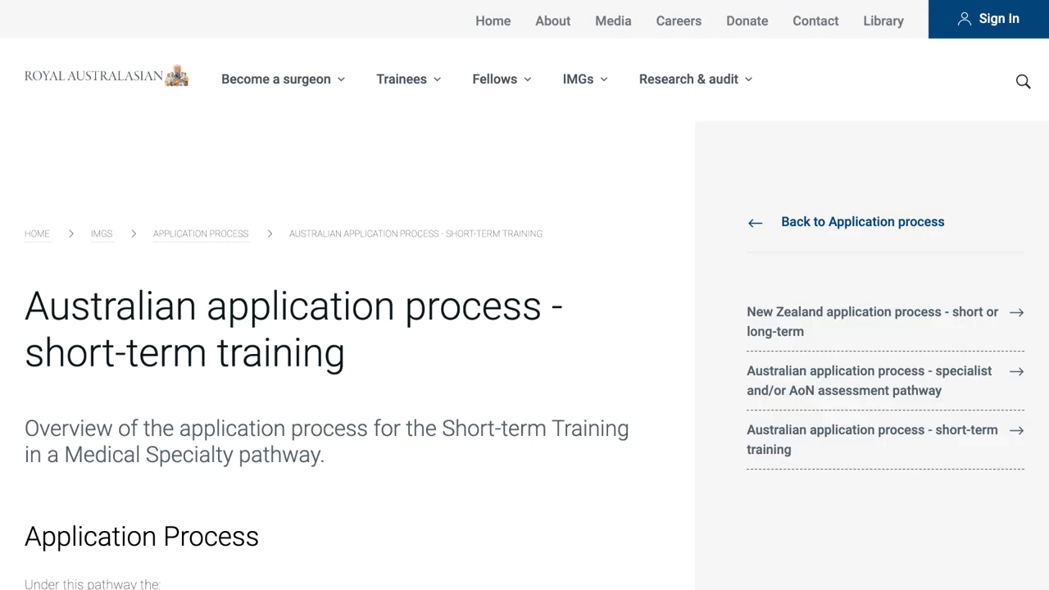
{"action": "left_click", "coordinate": [872, 440]}
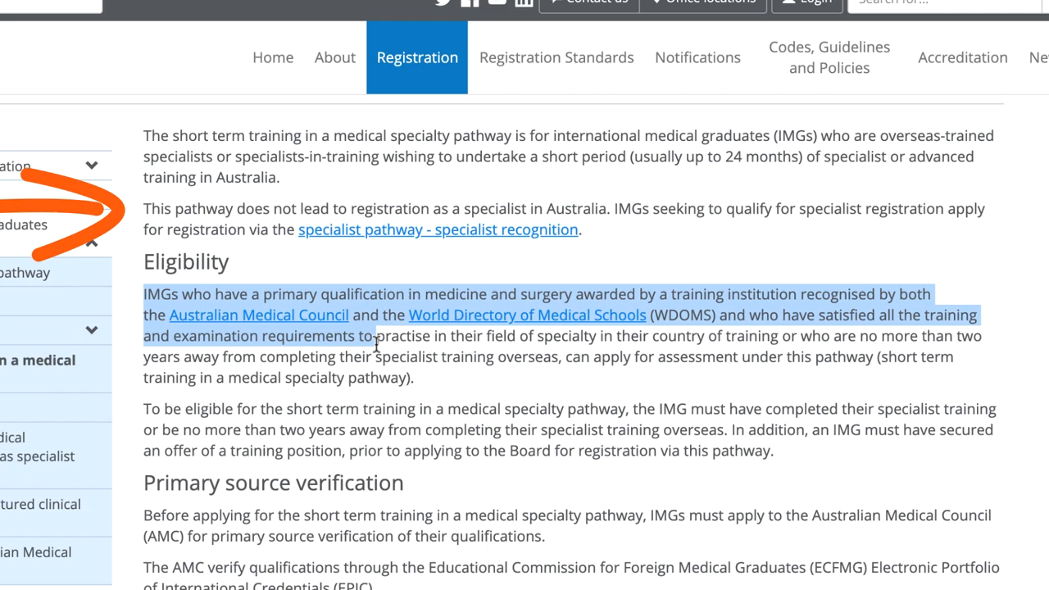
Scroll down to the Eligibility requirements paragraph of the short-term training pathway page
{"action": "scroll", "scroll_direction": "down", "scroll_amount": 3}
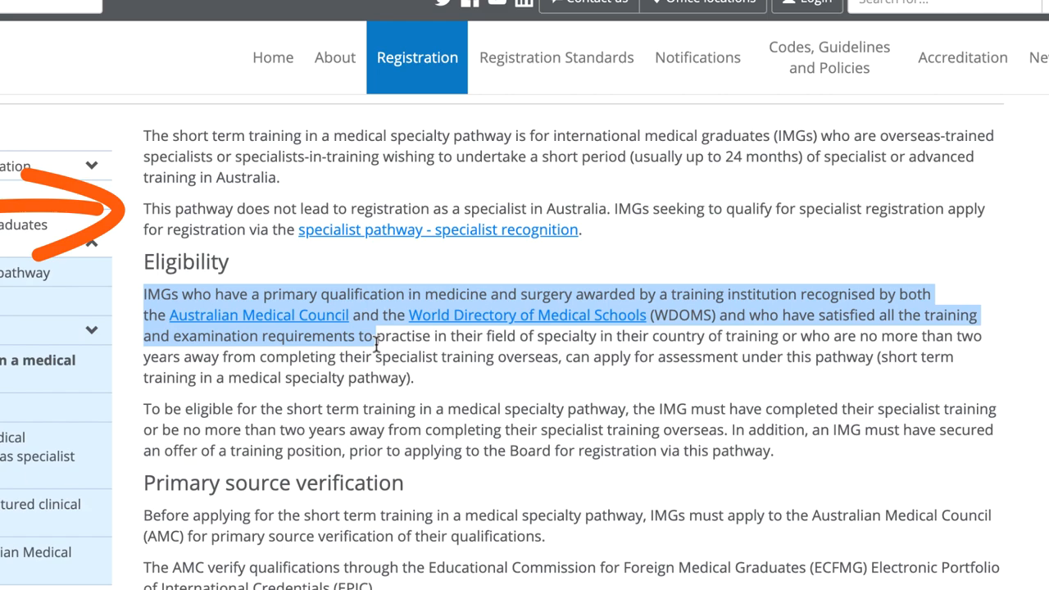